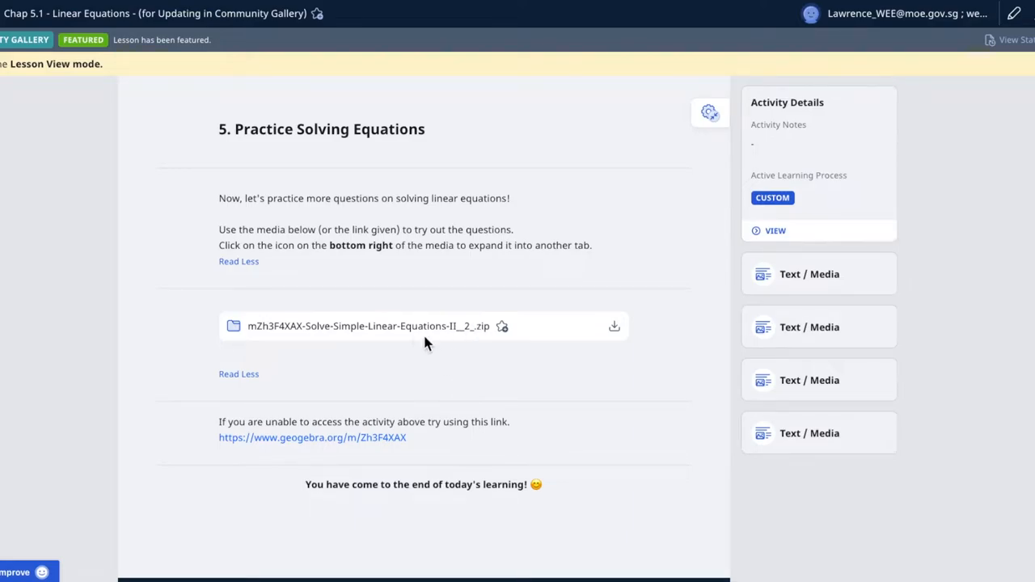
pyautogui.moveTo(589, 297)
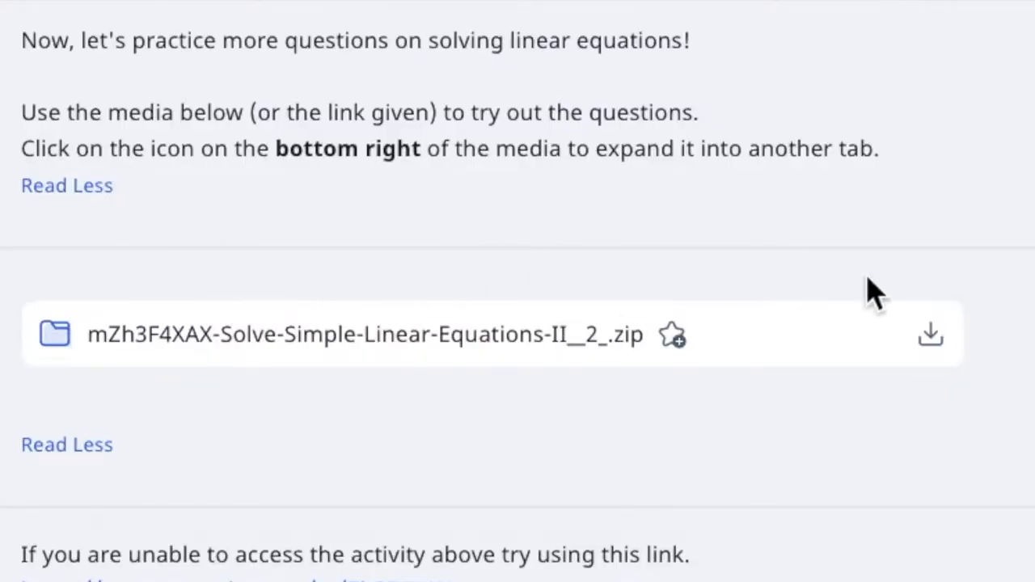
pyautogui.moveTo(493, 509)
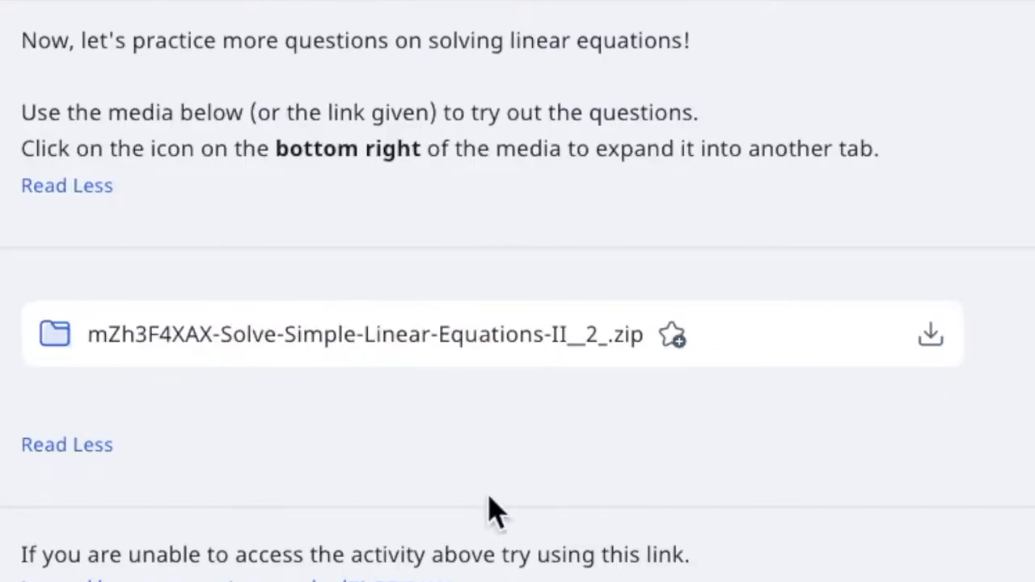
pyautogui.moveTo(595, 343)
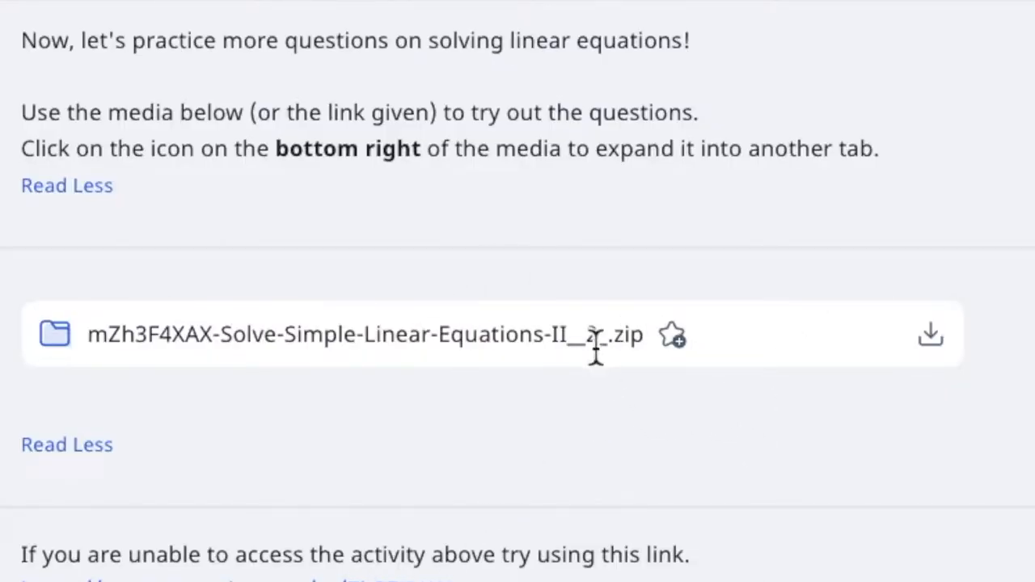
pyautogui.moveTo(932, 333)
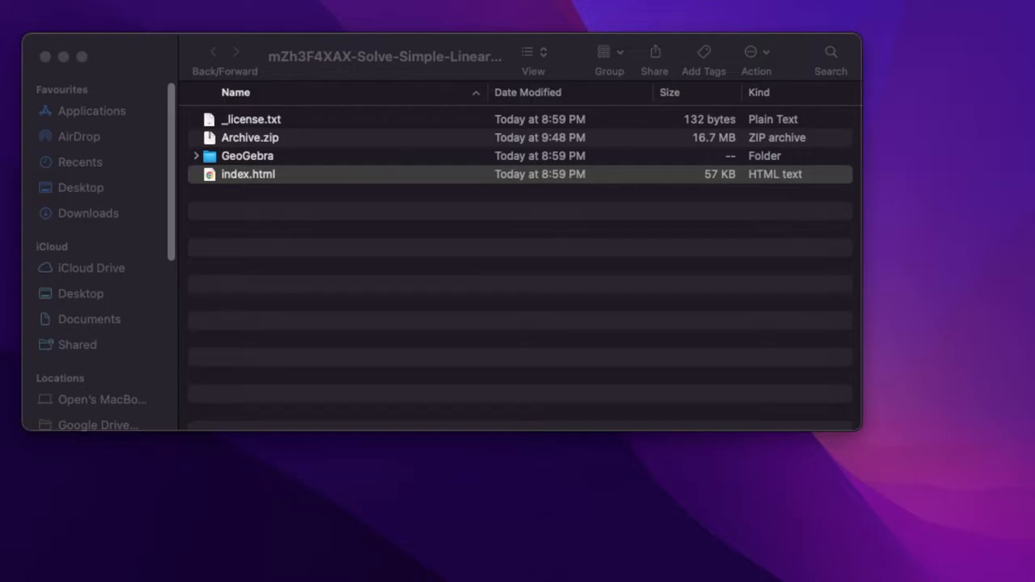
pyautogui.moveTo(245, 190)
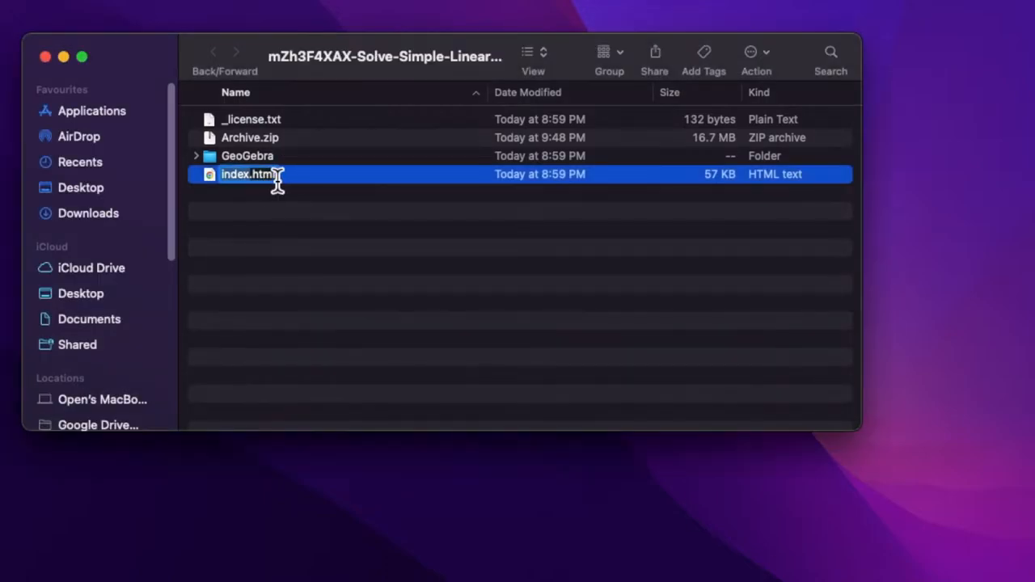
pyautogui.moveTo(275, 144)
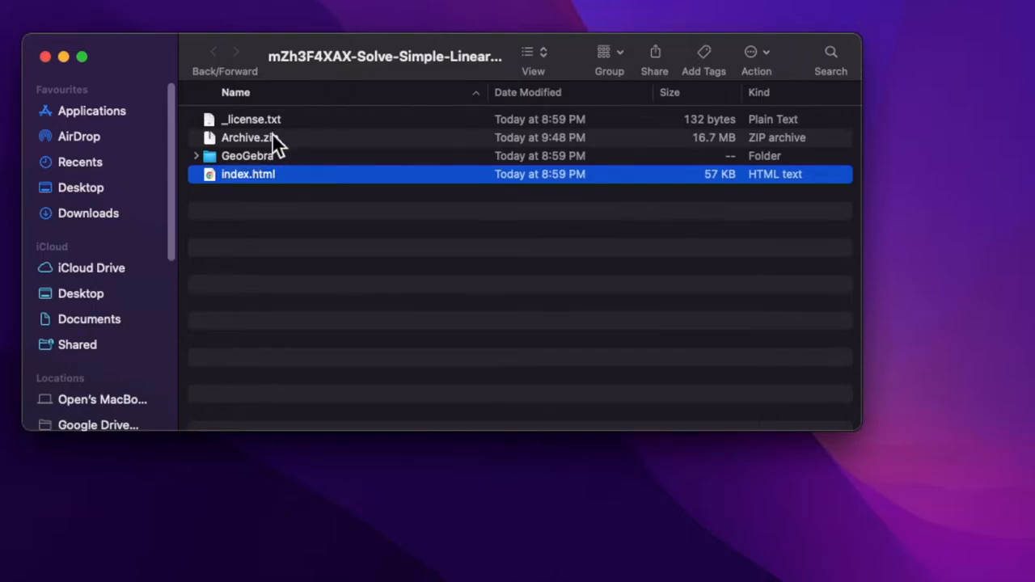
pyautogui.moveTo(267, 162)
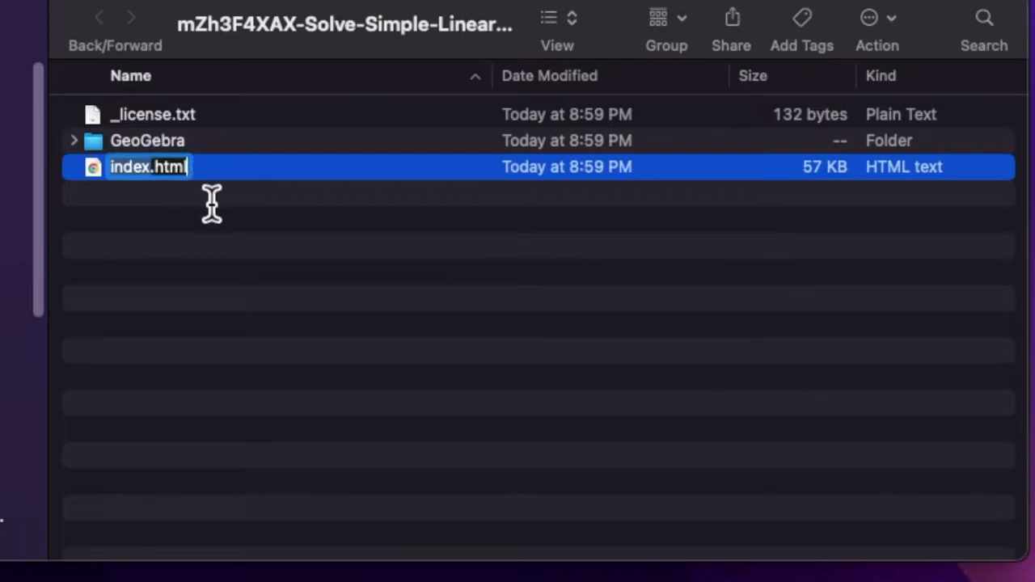
# Keep index.html with its original name after the aborted rename.
pyautogui.write('.htm')
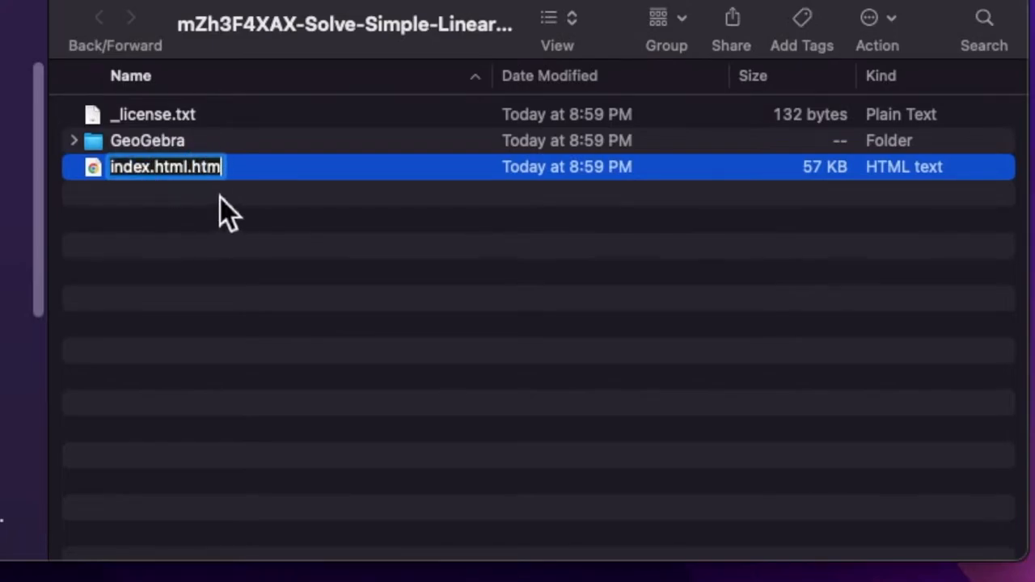
pyautogui.press('Return')
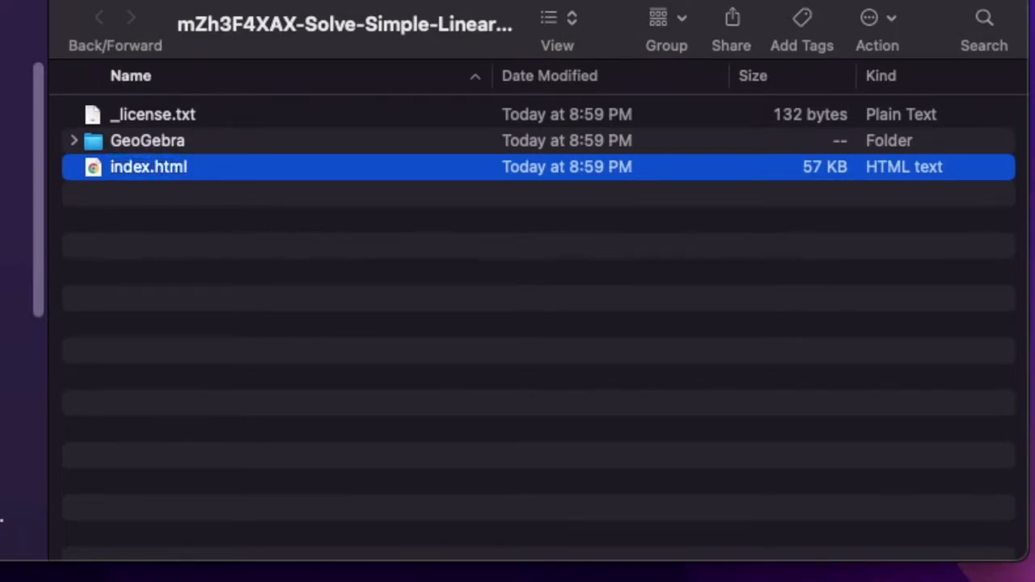
# Compress _license.txt, GeoGebra and index.html into a new Archive.zip.
pyautogui.click(186, 235)
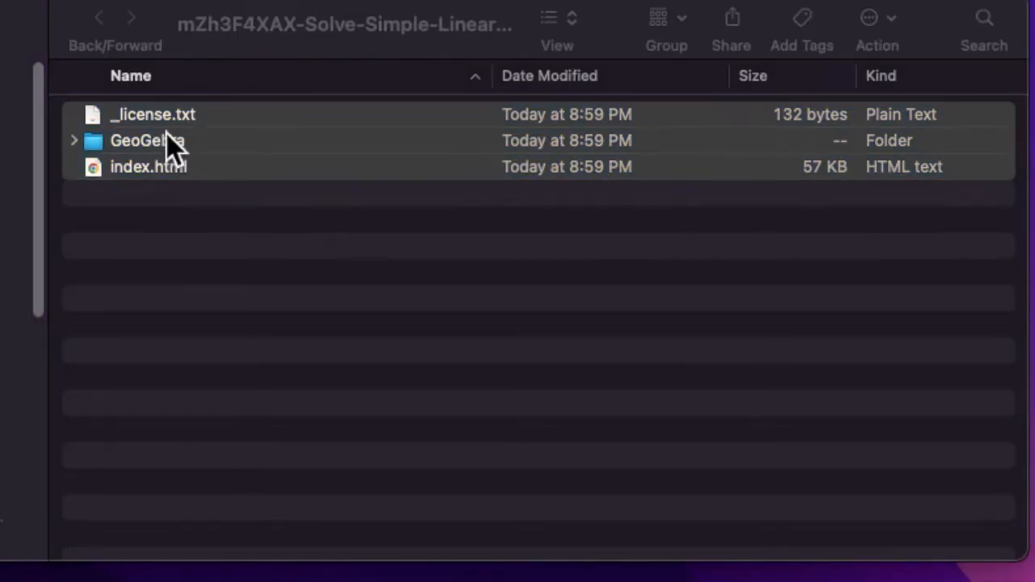
pyautogui.moveTo(191, 197)
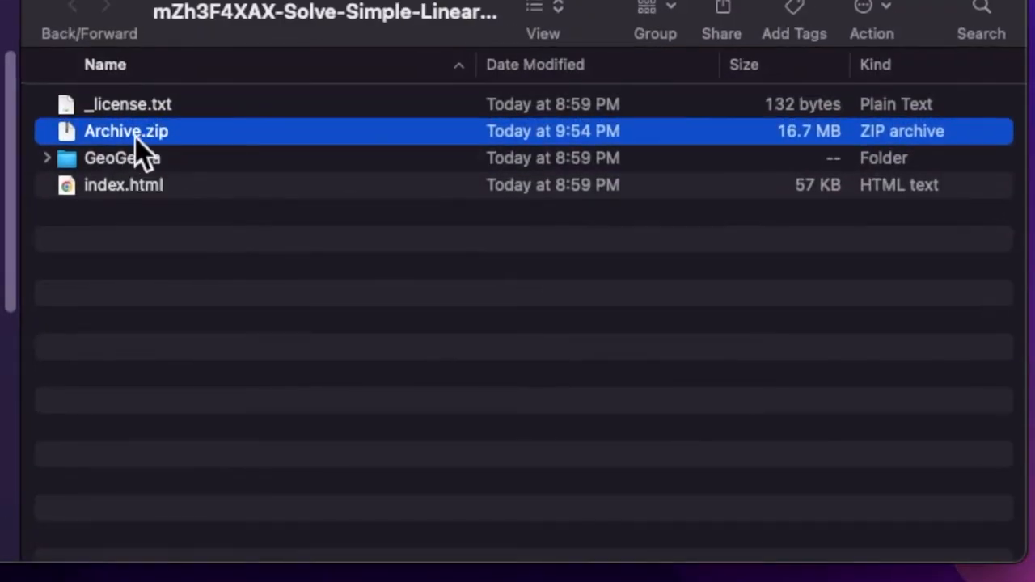
pyautogui.click(123, 185)
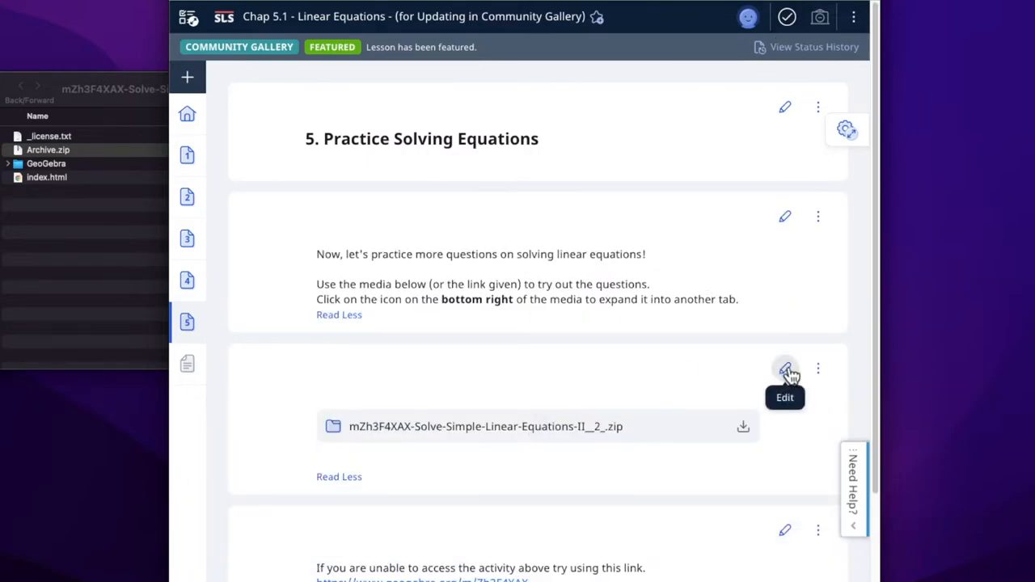
# Upload Archive.zip as a new attachment in the practice media component.
pyautogui.click(785, 369)
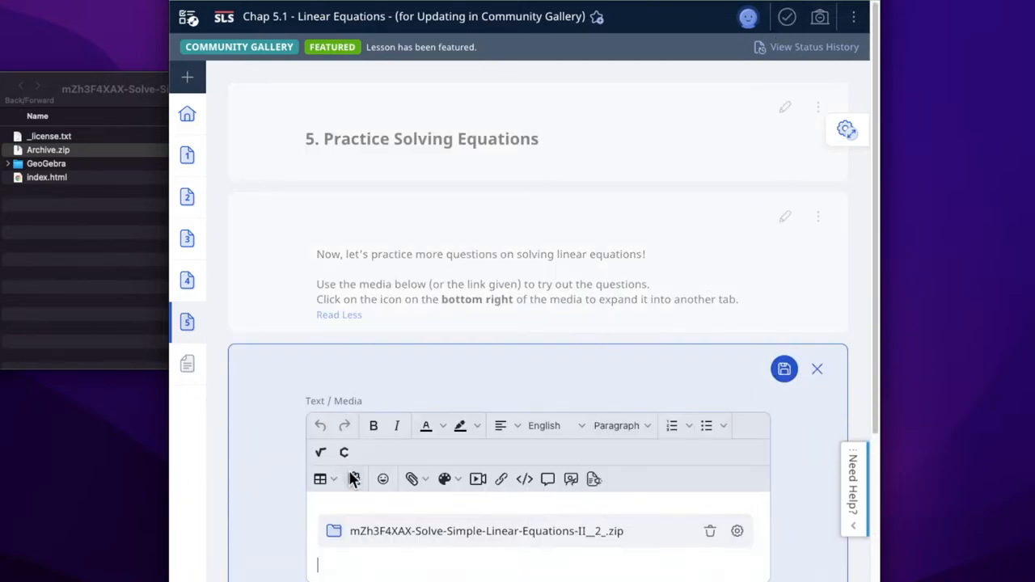
pyautogui.click(352, 479)
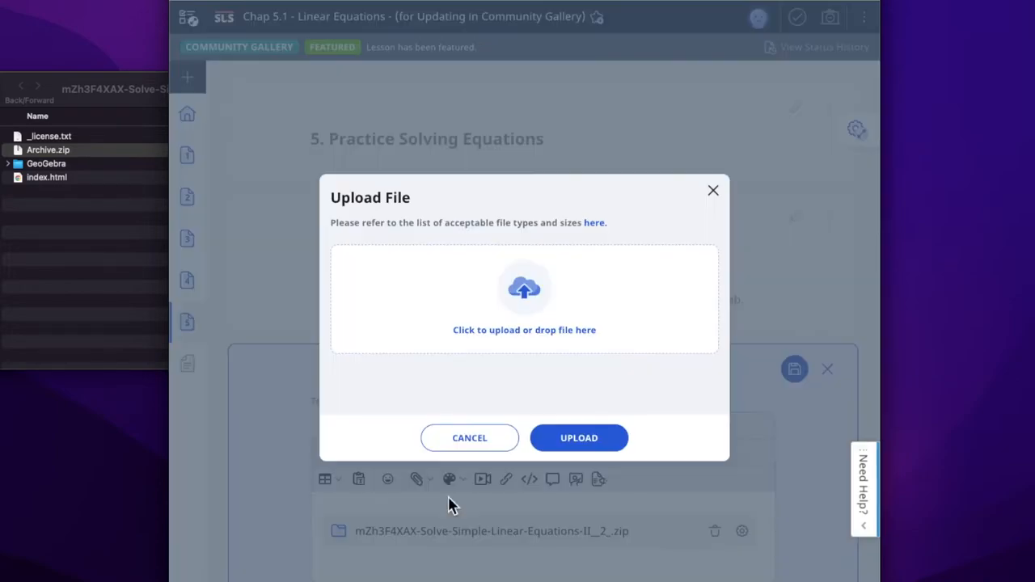
pyautogui.moveTo(48, 149); pyautogui.dragTo(493, 278)
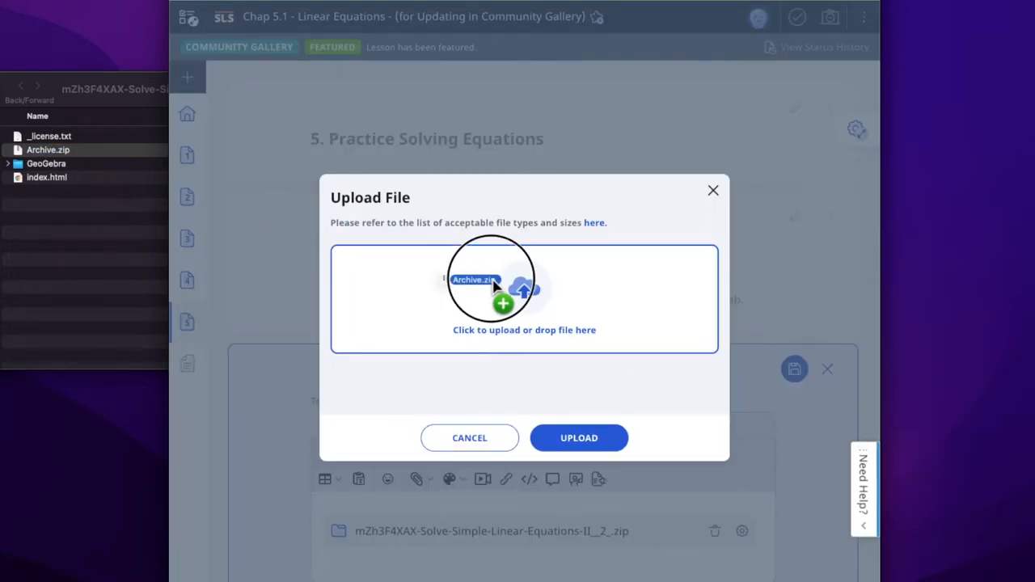
pyautogui.click(579, 436)
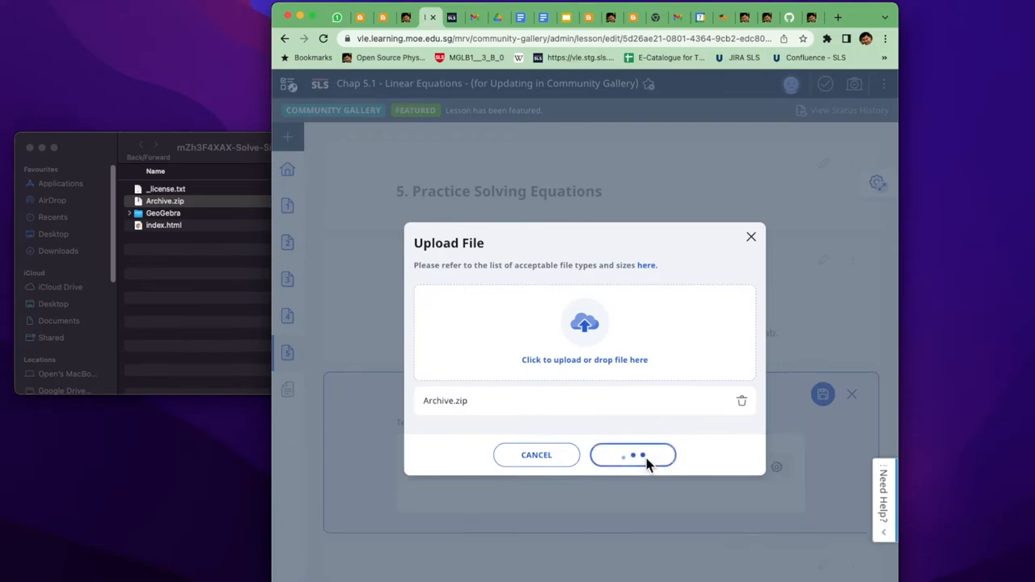
pyautogui.click(632, 455)
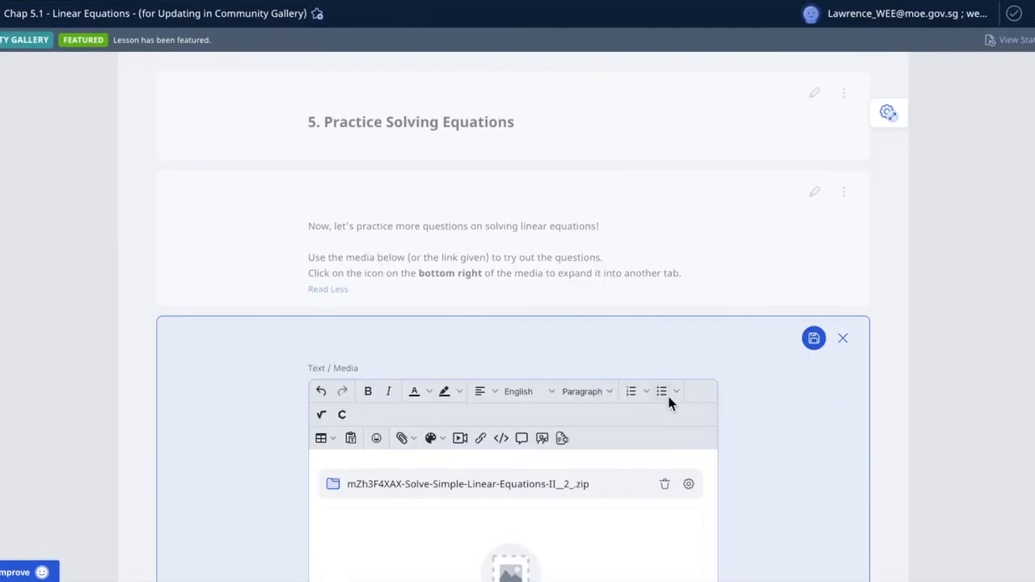
# Mark the Archive HTML5 media as Downloadable and save its settings.
pyautogui.scroll(-3)
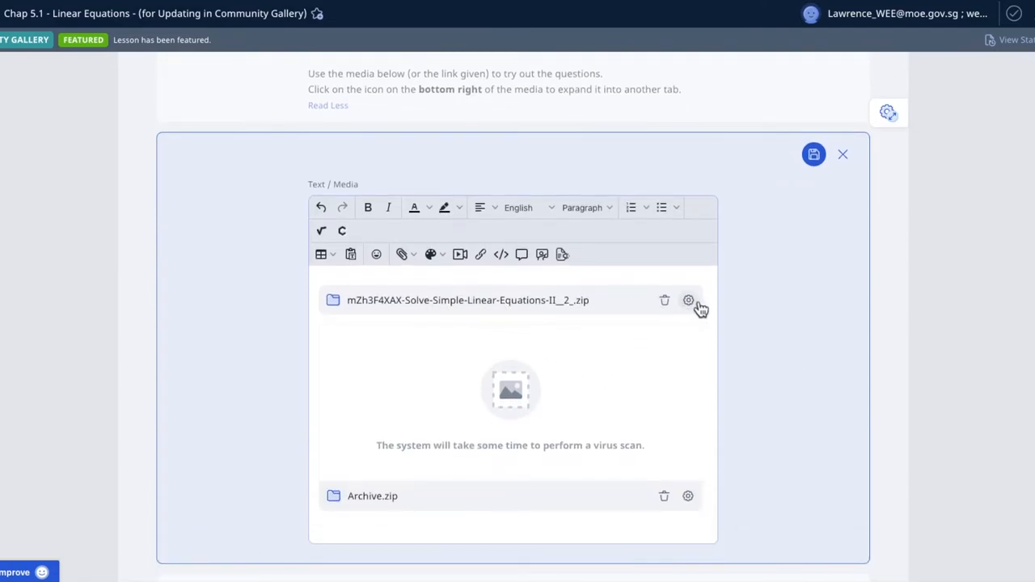
pyautogui.click(689, 299)
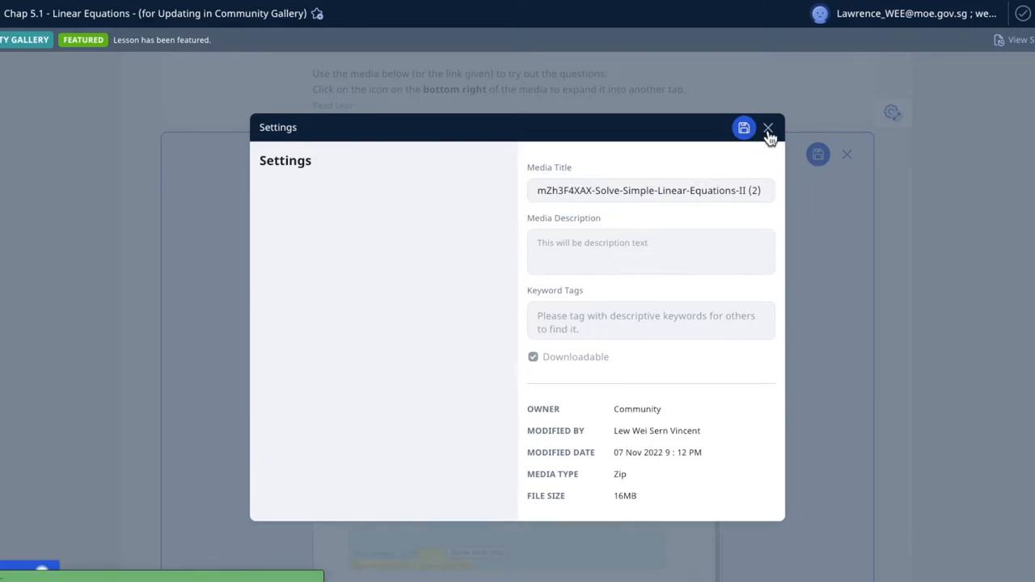
pyautogui.click(767, 129)
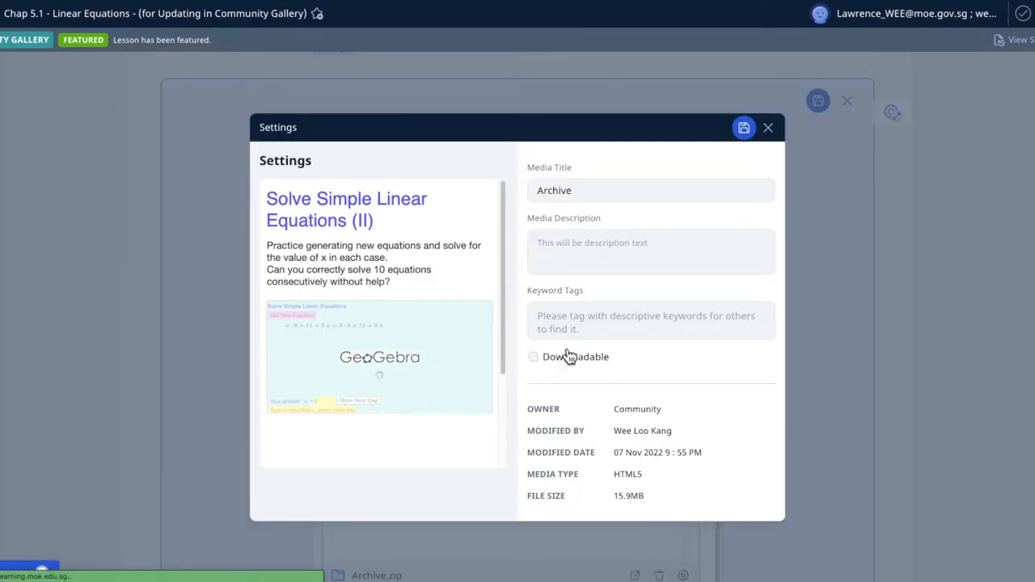
pyautogui.click(534, 357)
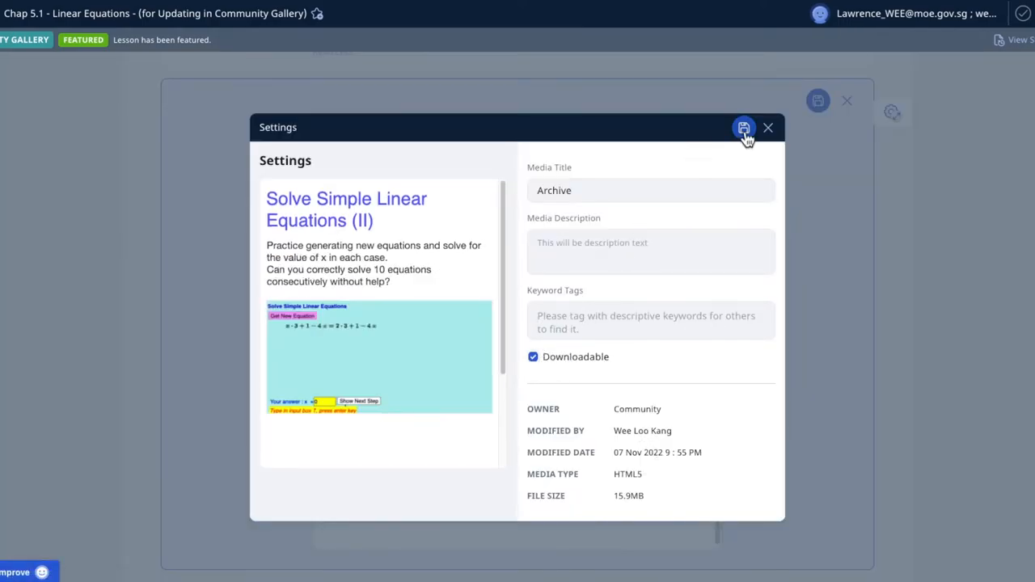
pyautogui.click(744, 128)
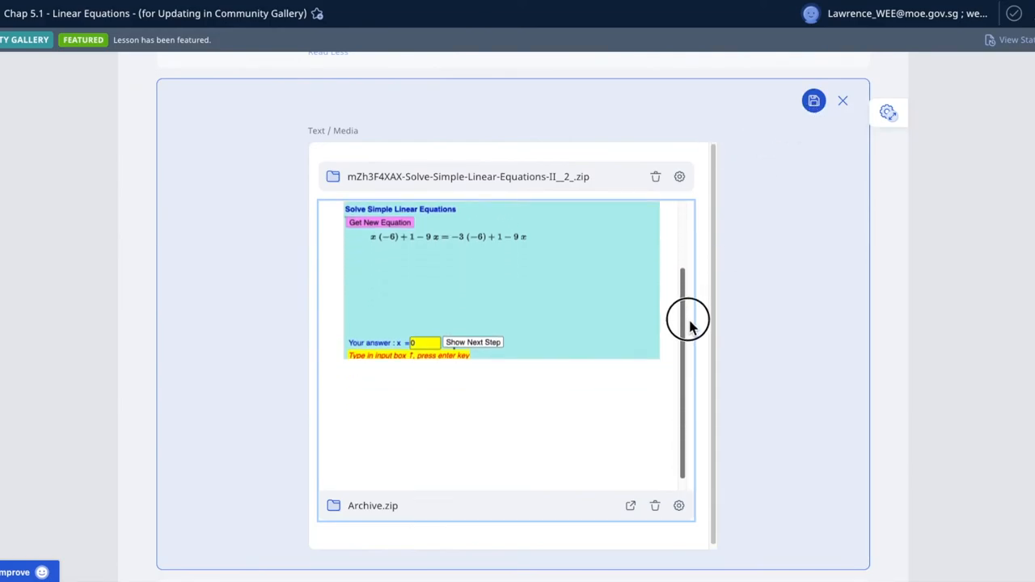
# Delete the old zip attachment and save the media component.
pyautogui.scroll(3)
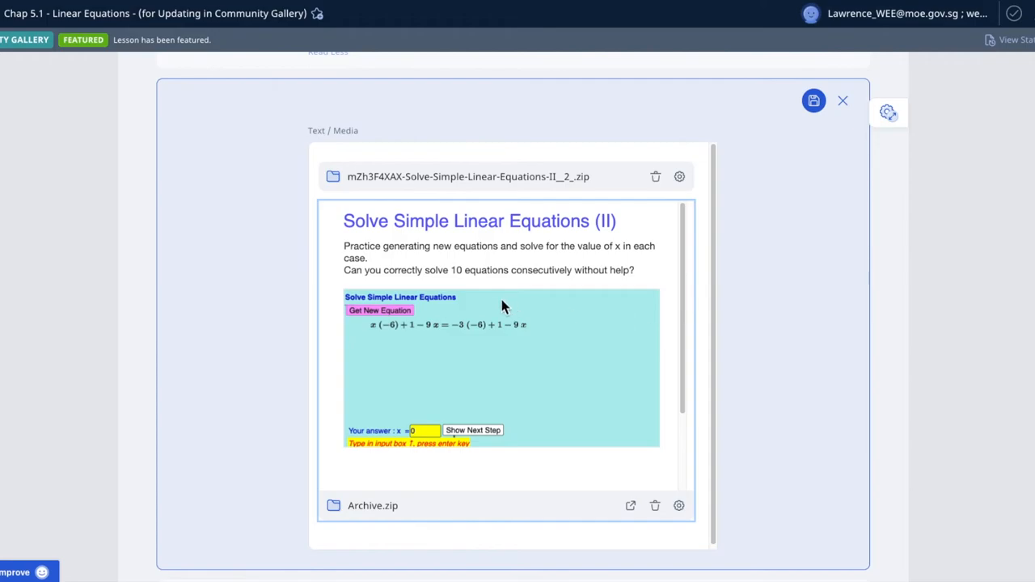
pyautogui.click(843, 101)
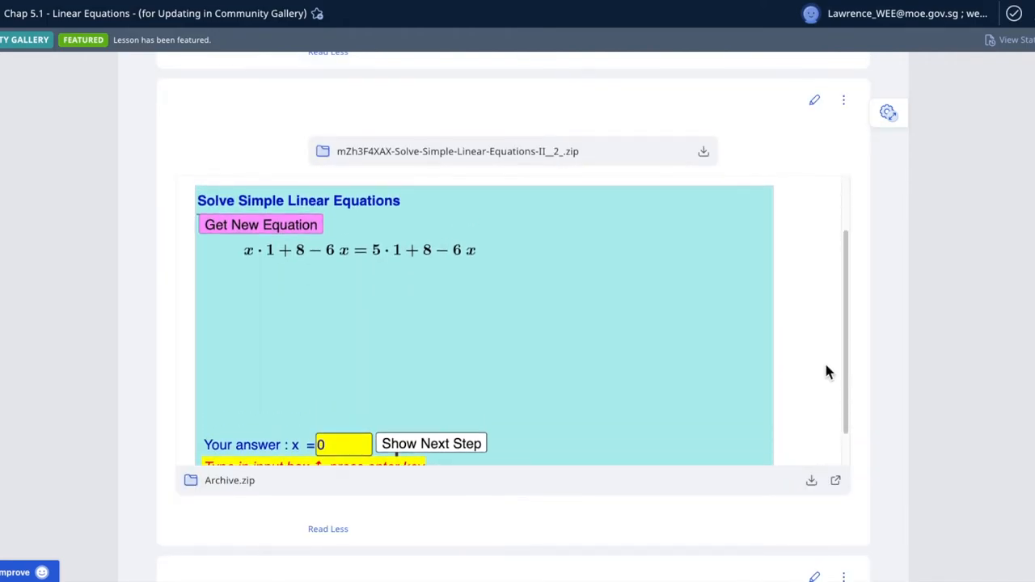
pyautogui.click(815, 100)
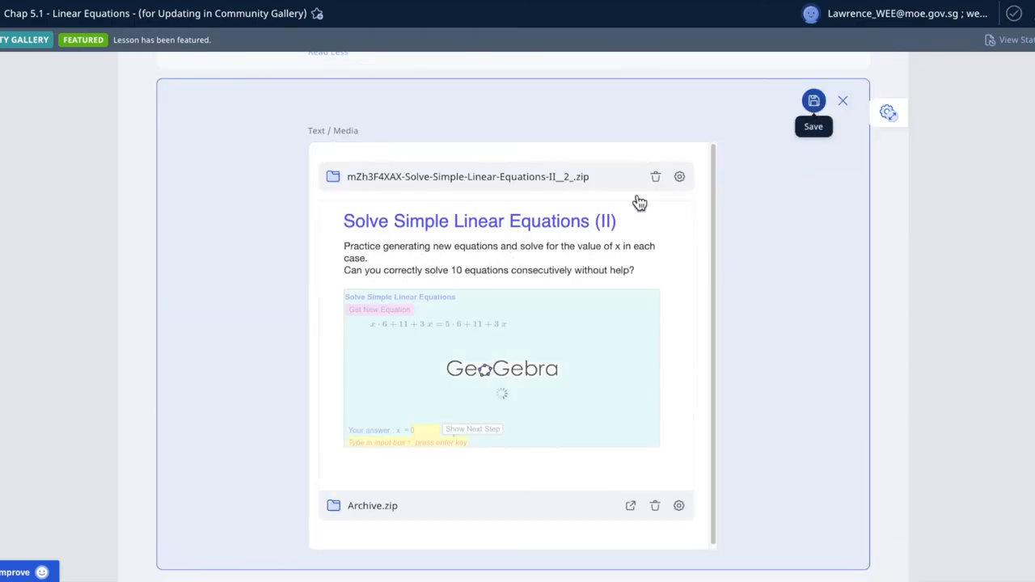
pyautogui.click(657, 176)
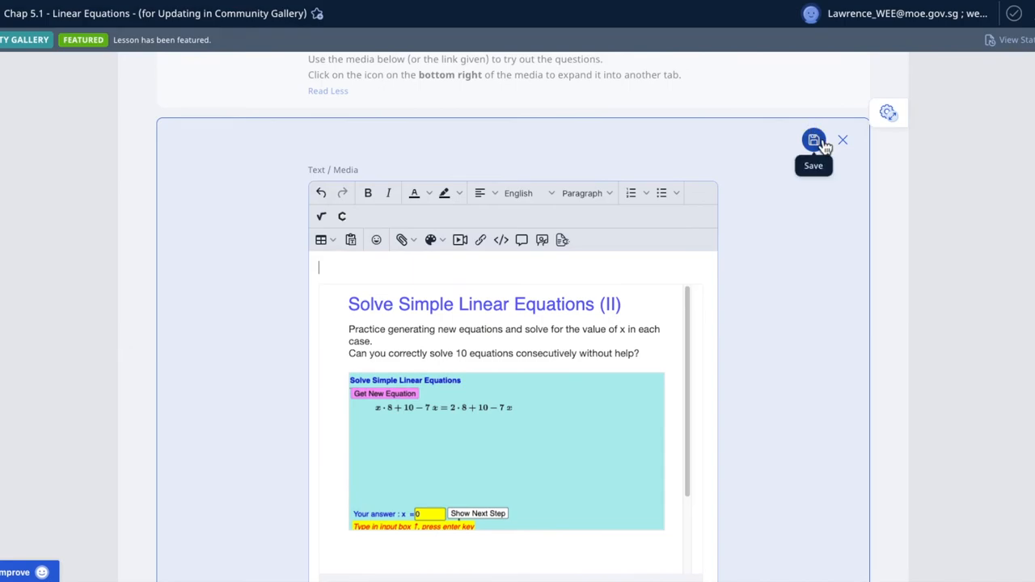
pyautogui.click(814, 141)
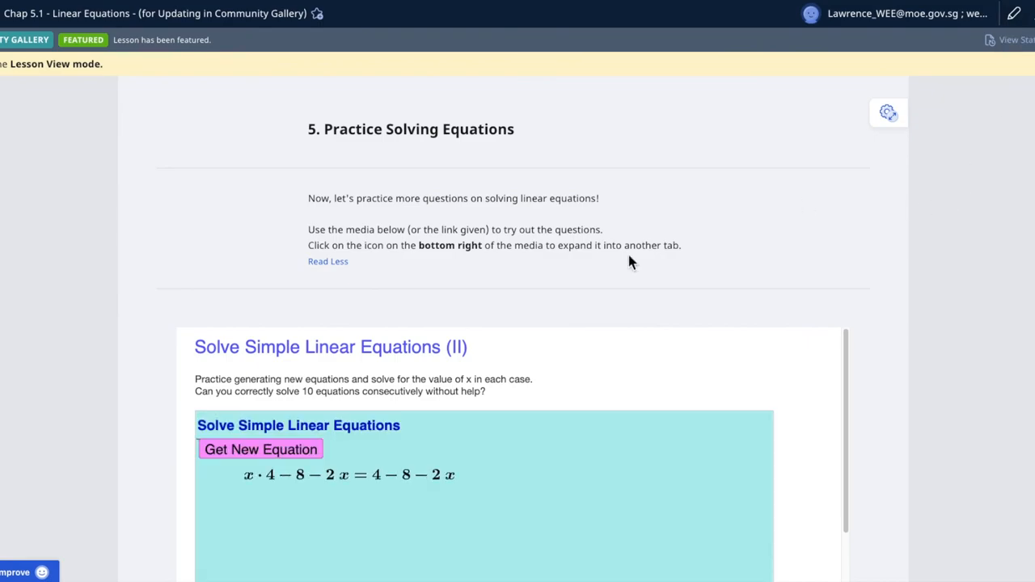
# Get a new equation in the embedded GeoGebra linear-equations simulation.
pyautogui.scroll(-3)
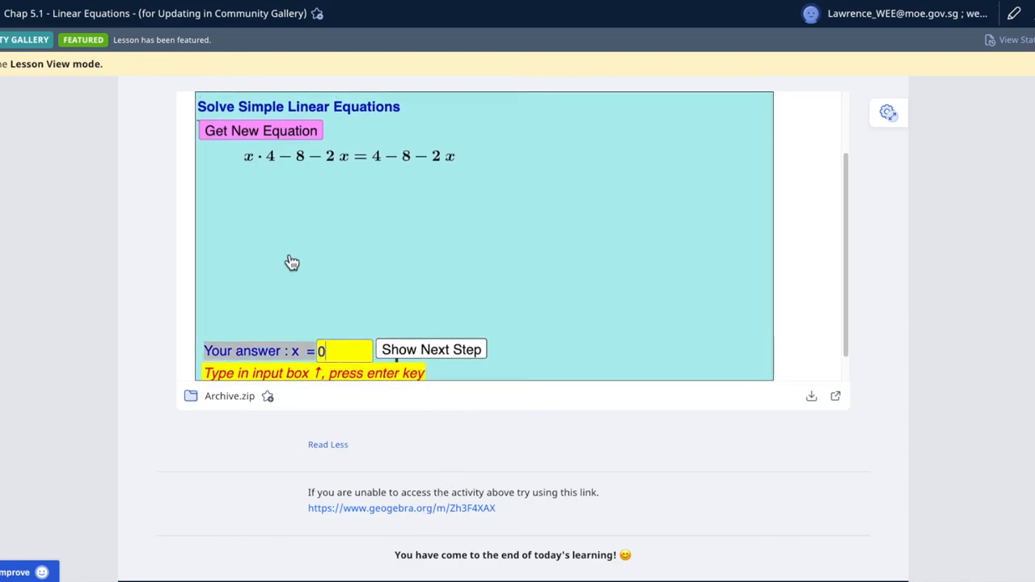
pyautogui.click(261, 130)
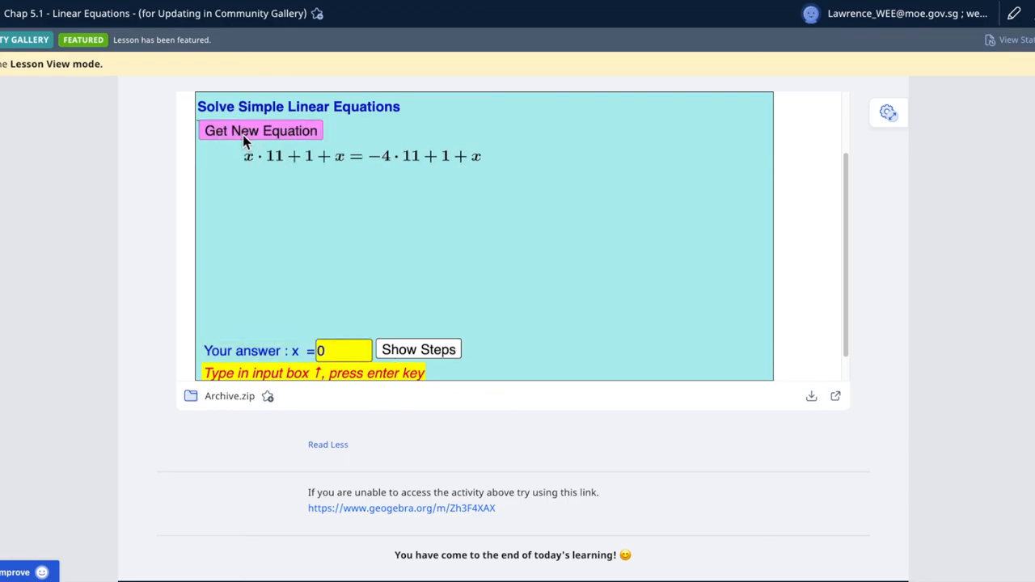